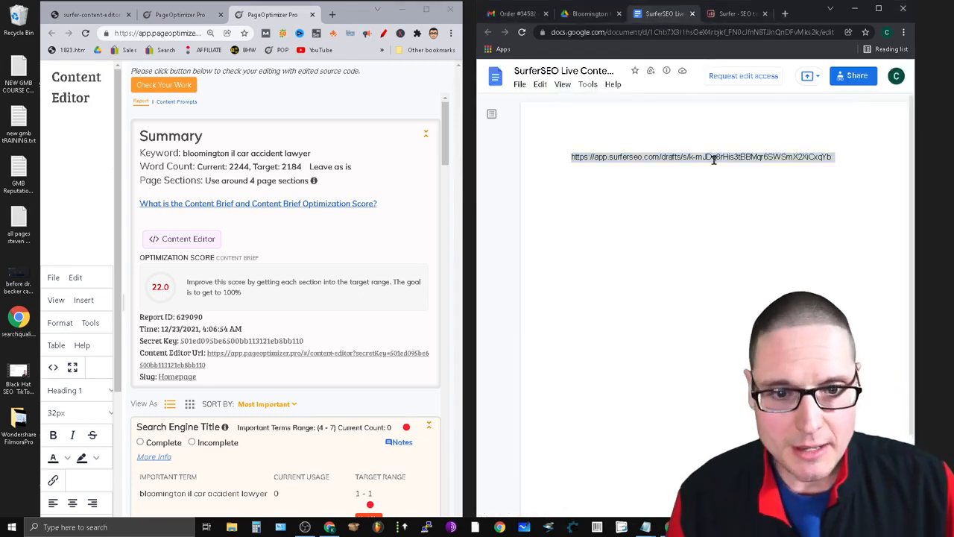
Open the Surfer draft of the Bloomington IL car accident lawyer article scoring 100/100
left_click(701, 156)
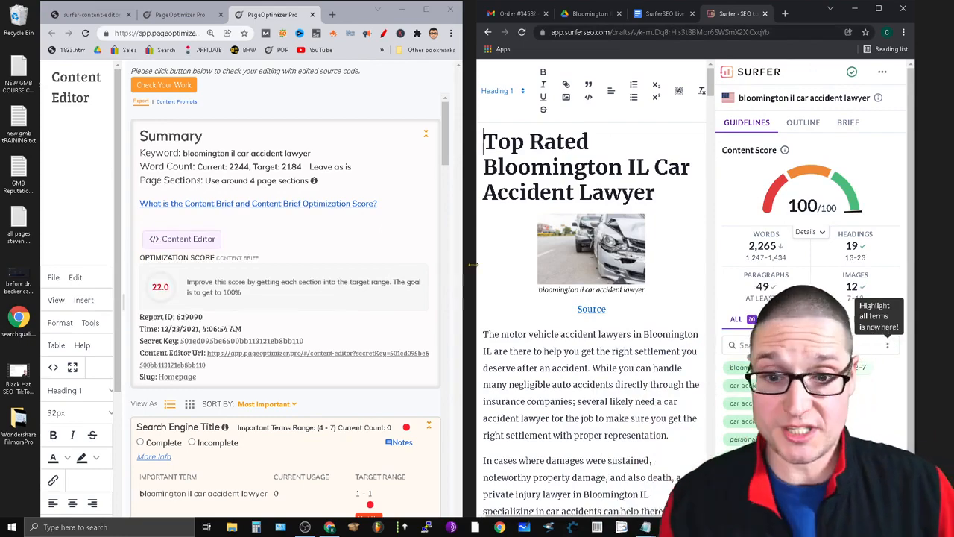
Scroll through the article in POP's content editor and switch to the To-Do List recommendations
scroll("down", 3)
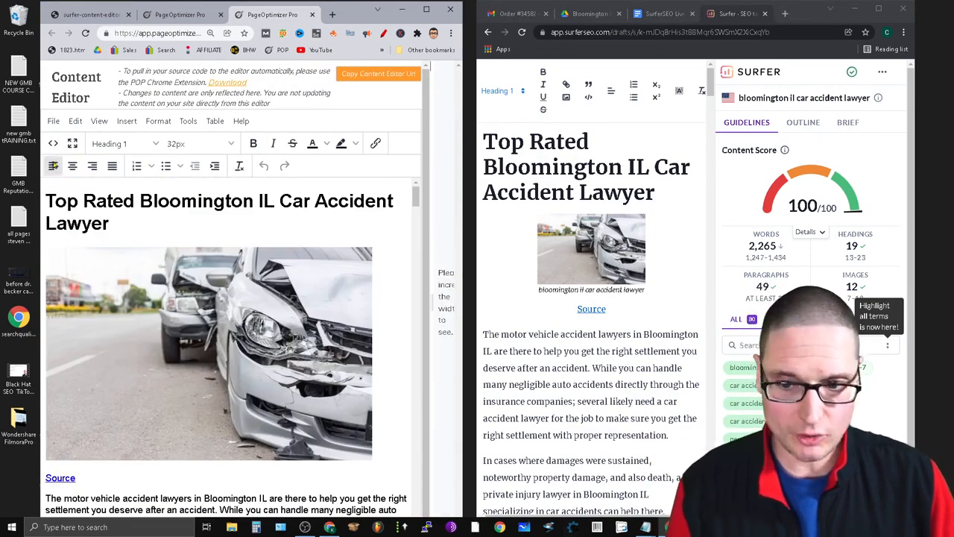
scroll("down", 3)
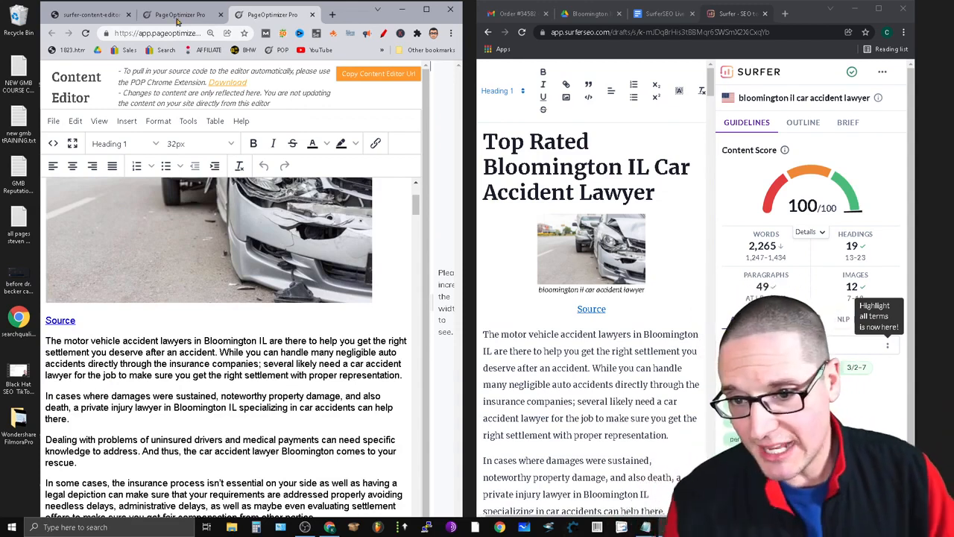
left_click(179, 15)
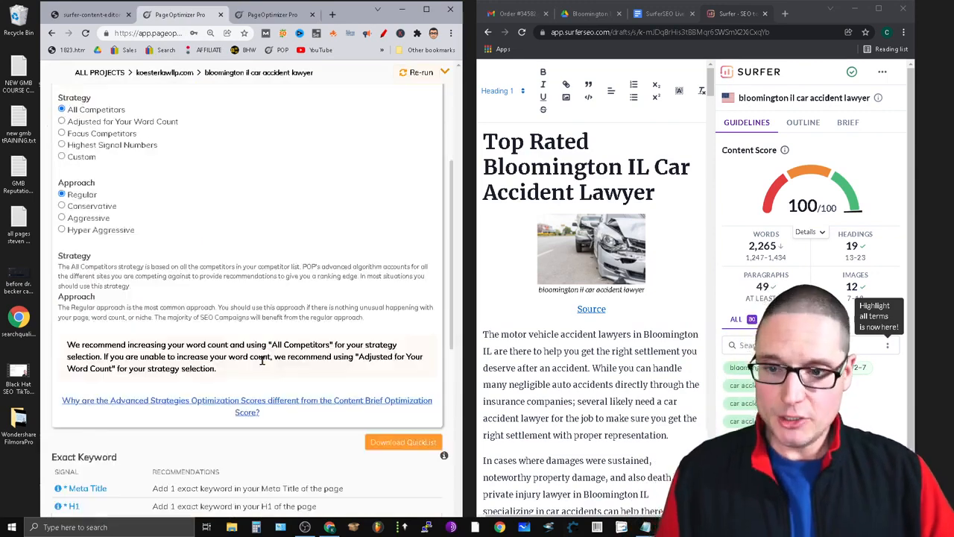
scroll("down", 3)
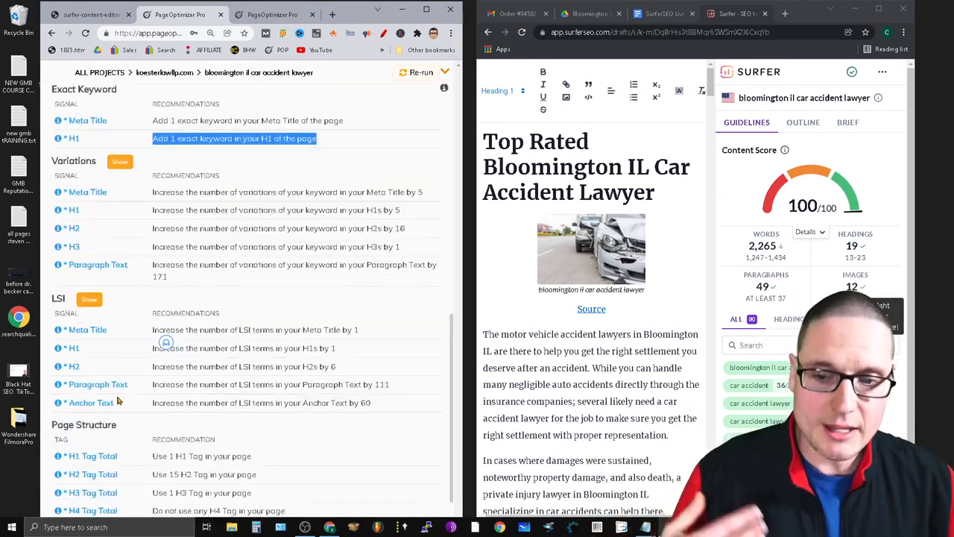
scroll("down", 3)
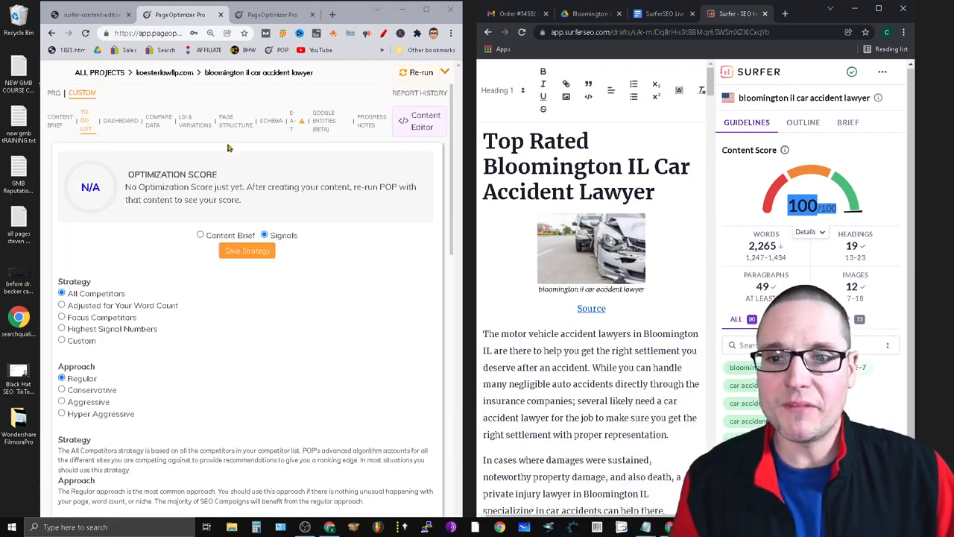
View the competitors' schema types, then the Google Entities (Beta) NLP report
left_click(271, 120)
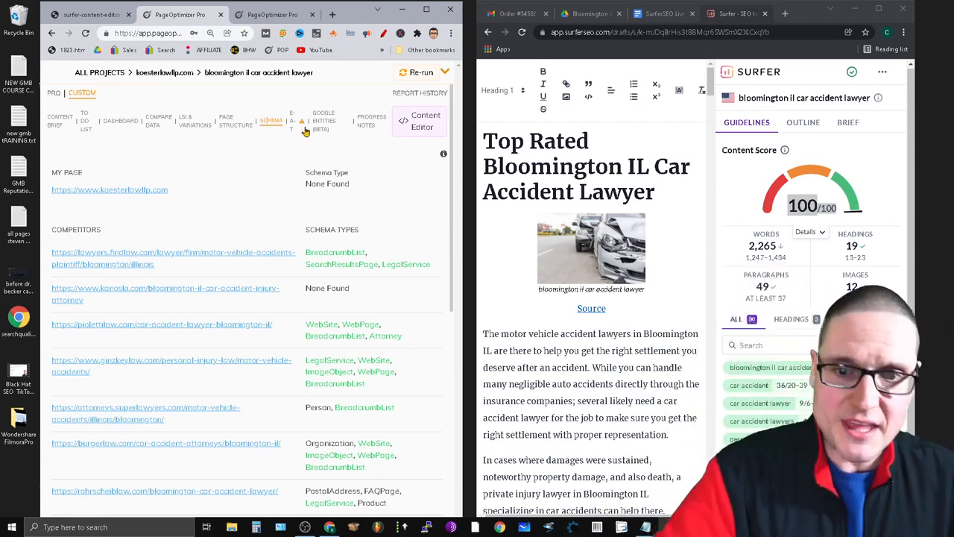
left_click(324, 121)
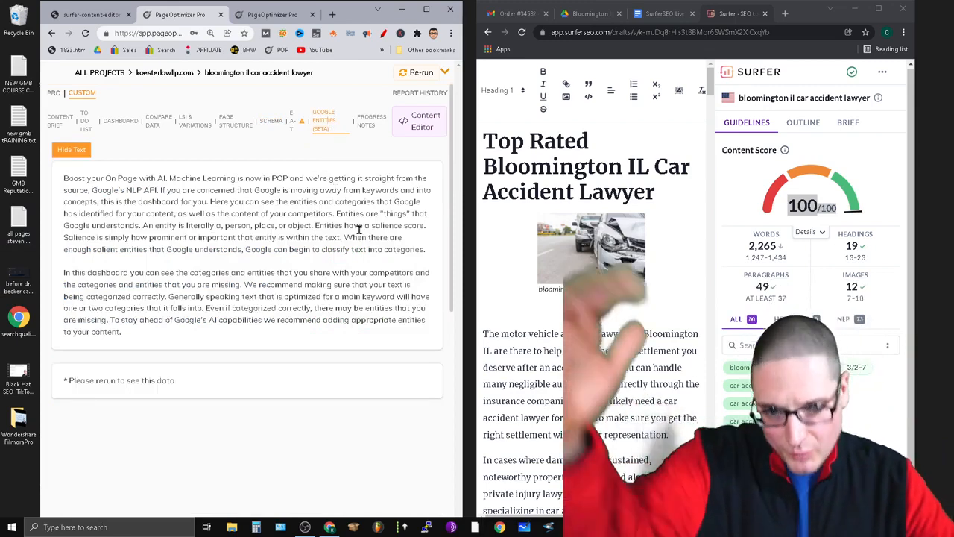
Show the E-A-T report, which asks for a re-run before displaying data
left_click(271, 119)
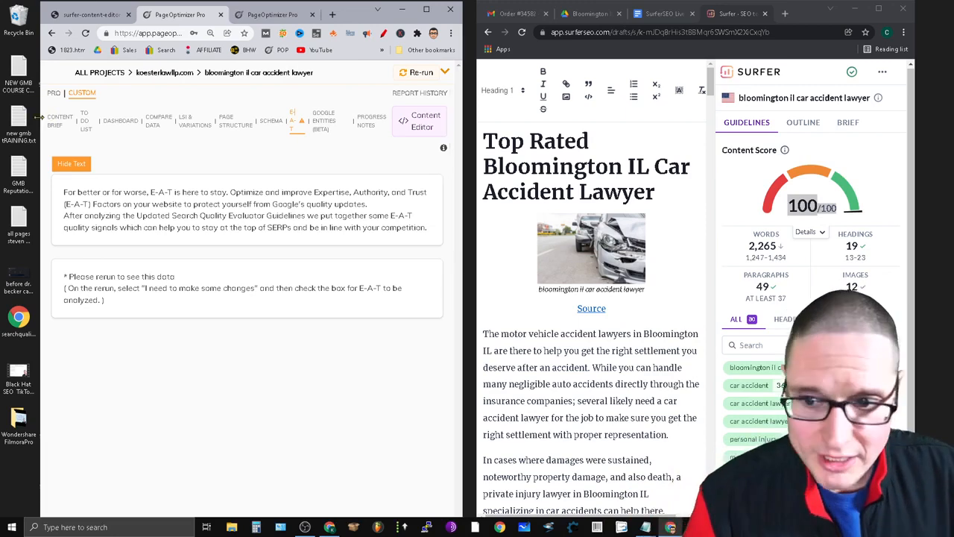
Return to the To Do List with the strategy note and exact keyword recommendations
left_click(60, 119)
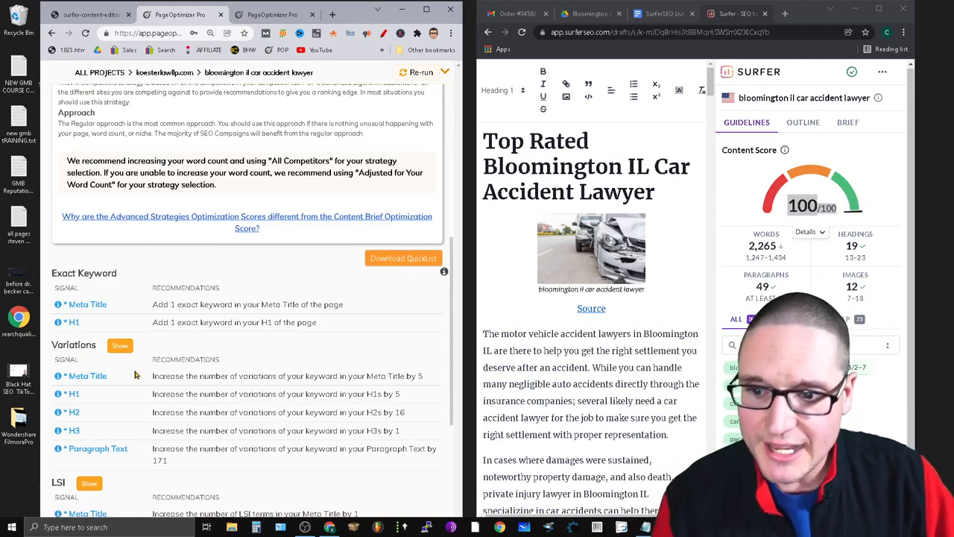
scroll("down", 3)
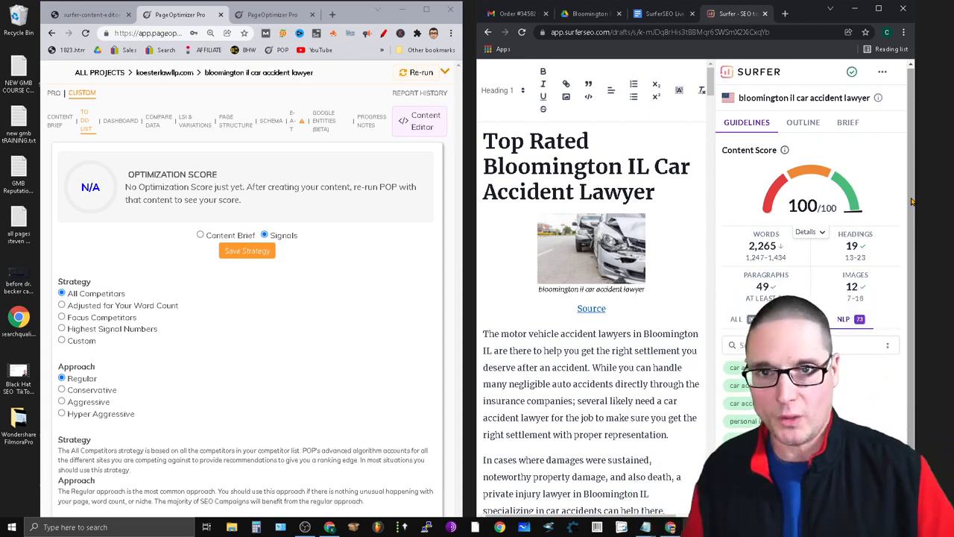
Expand the Variations list showing personal injury attorney and car accident attorneys
left_click(790, 319)
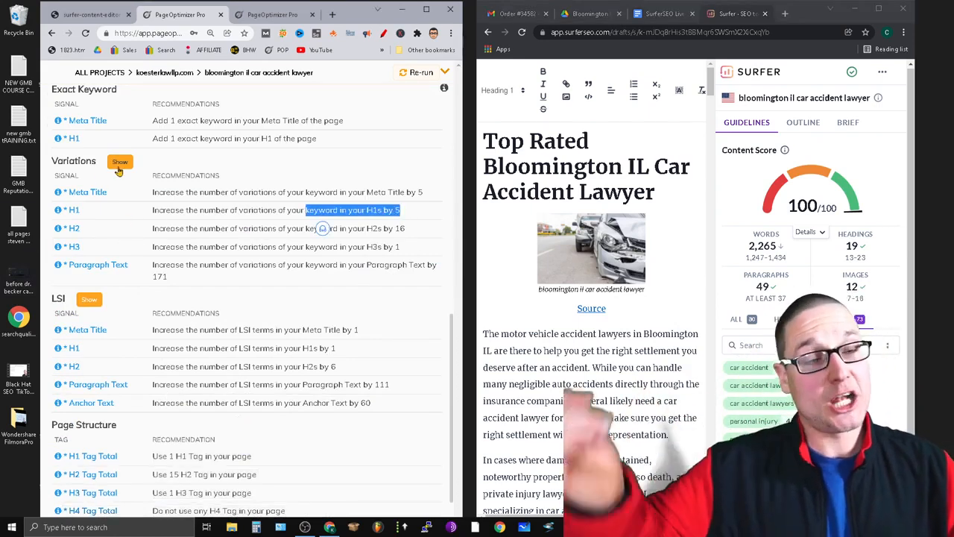
left_click(120, 161)
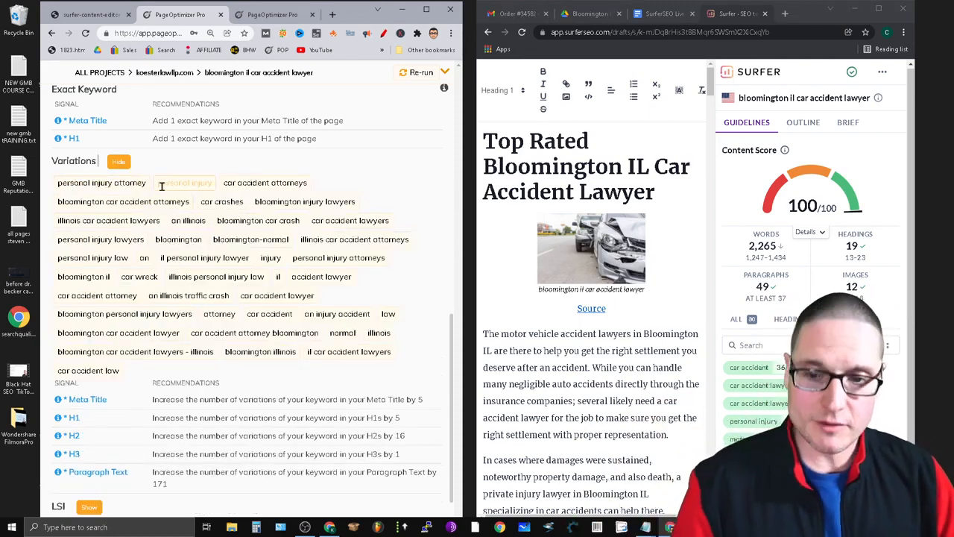